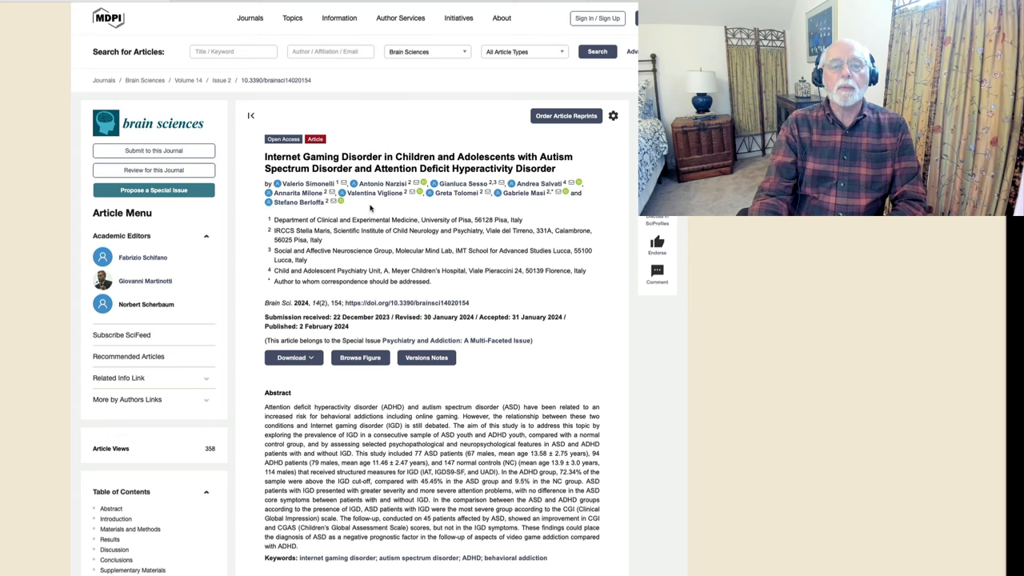
mouse_move(414, 141)
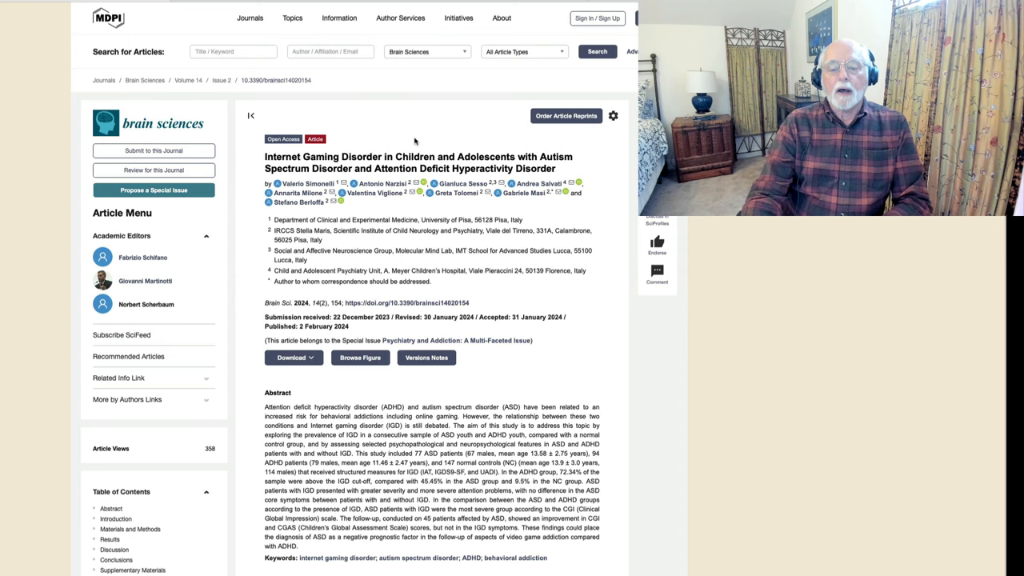
scroll(down, 3)
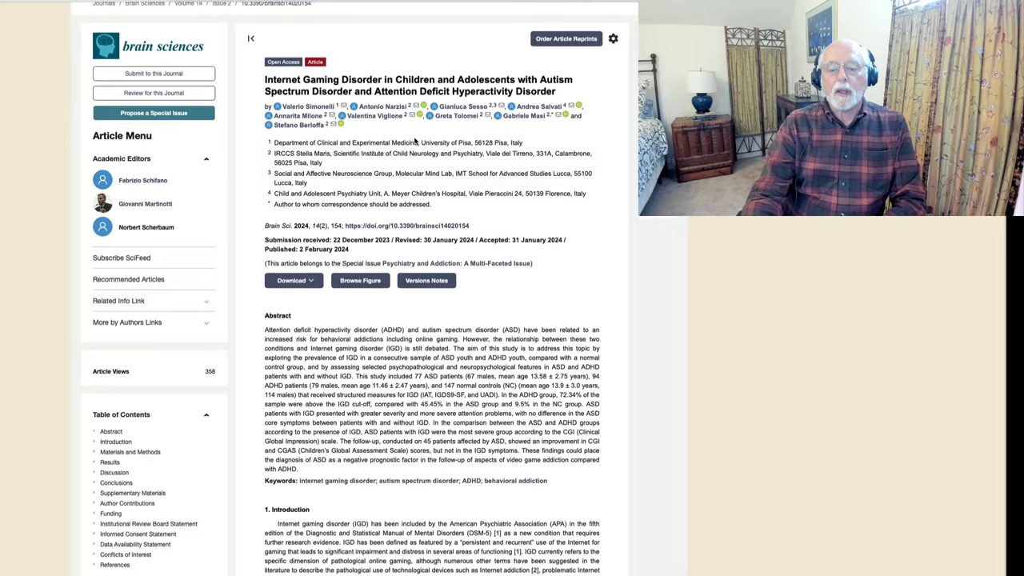
scroll(down, 3)
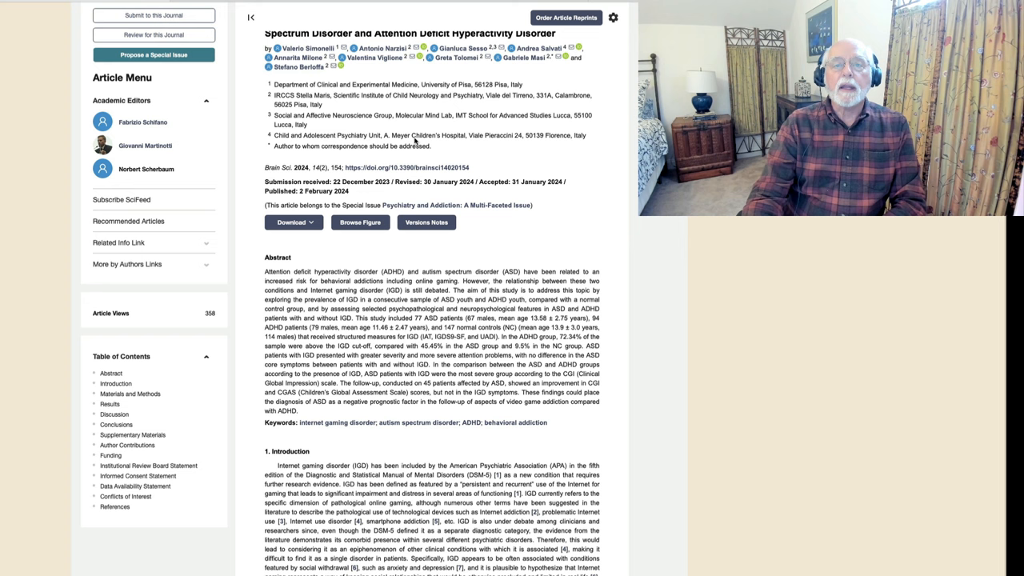
mouse_move(445, 156)
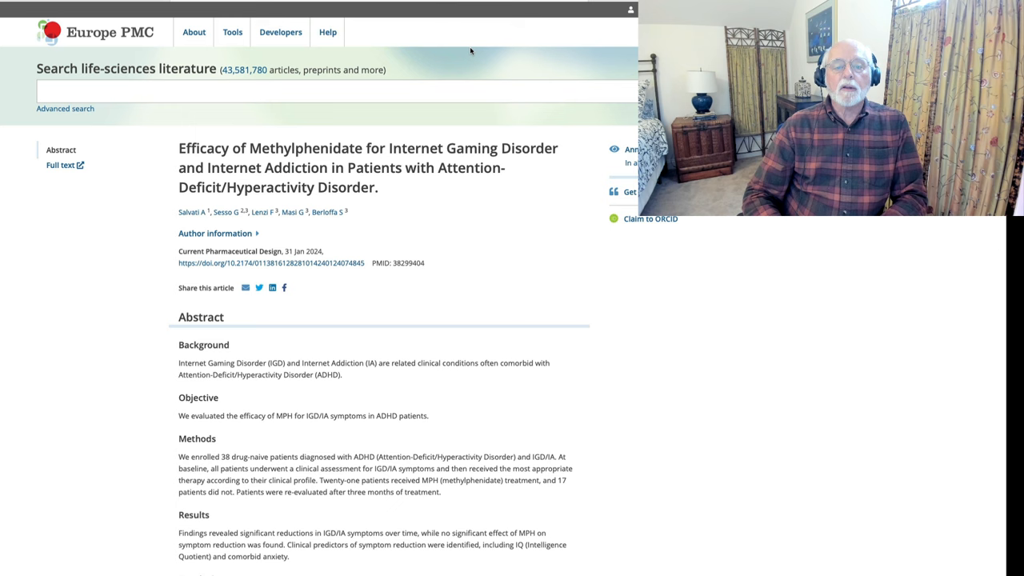
scroll(down, 3)
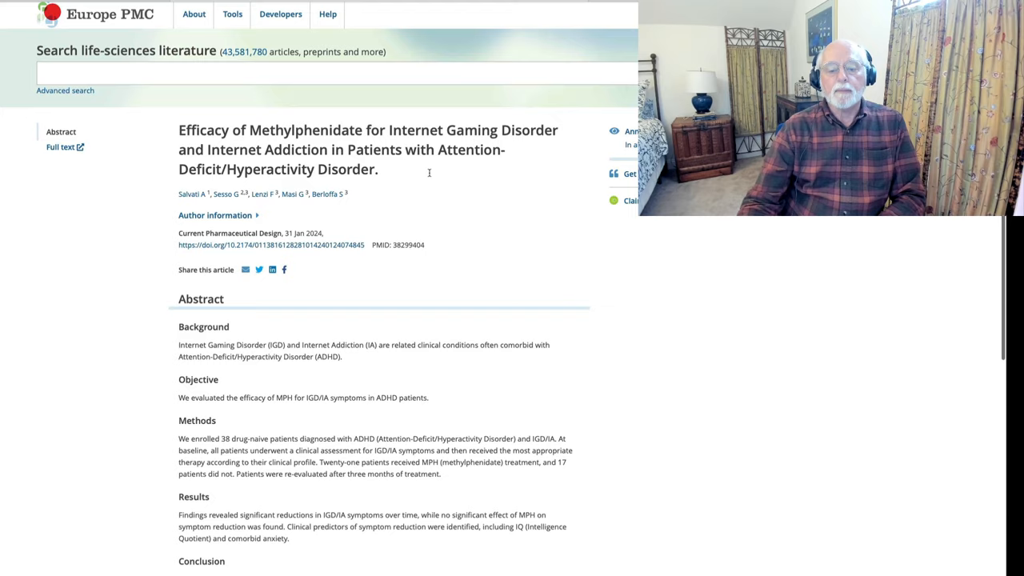
scroll(down, 3)
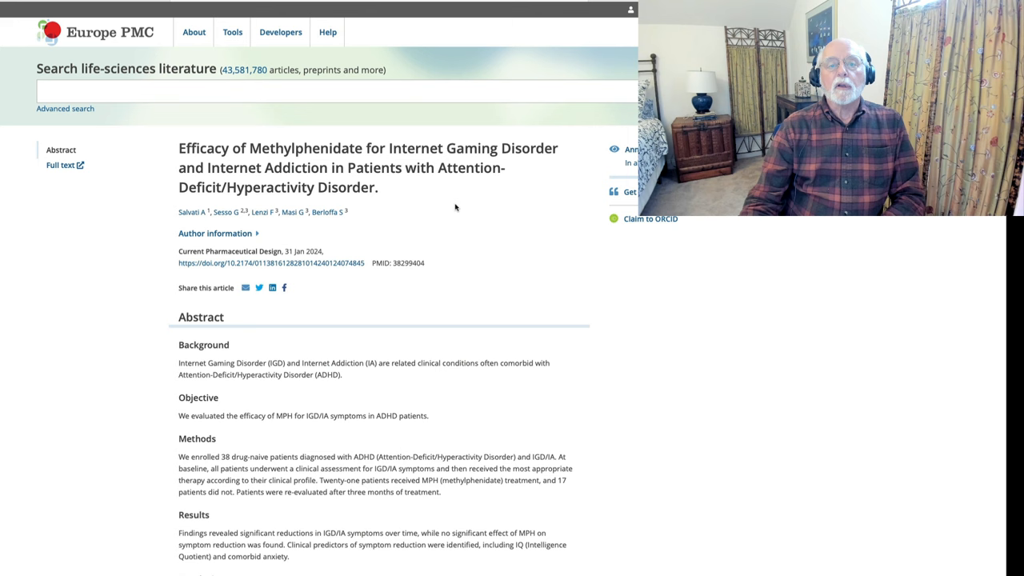
mouse_move(471, 198)
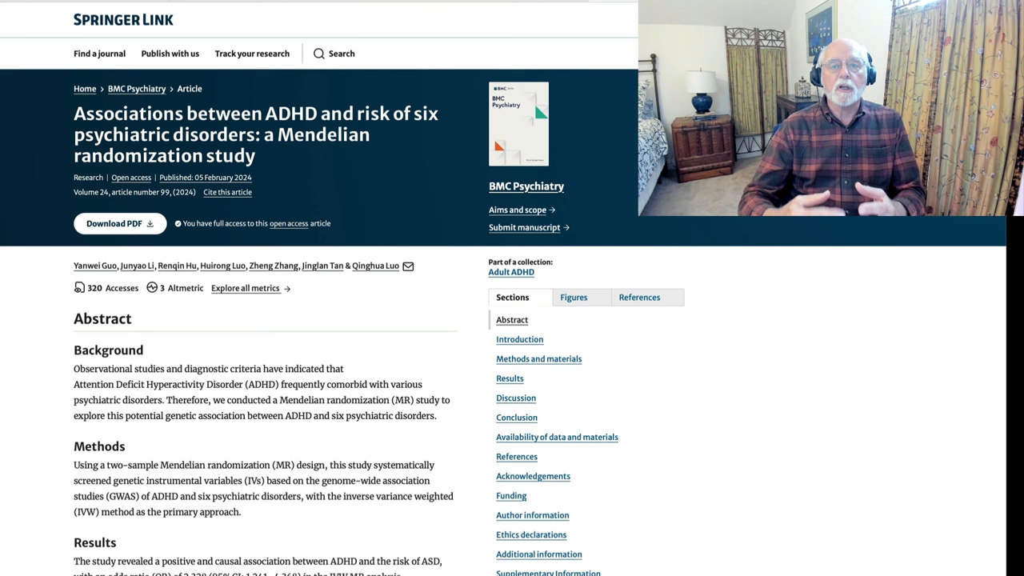
scroll(down, 3)
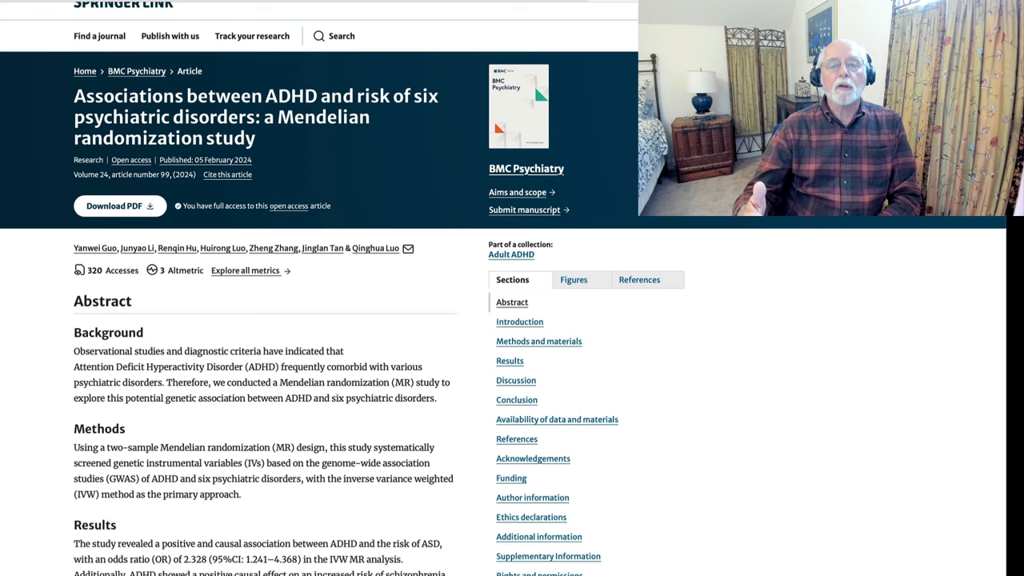
scroll(down, 3)
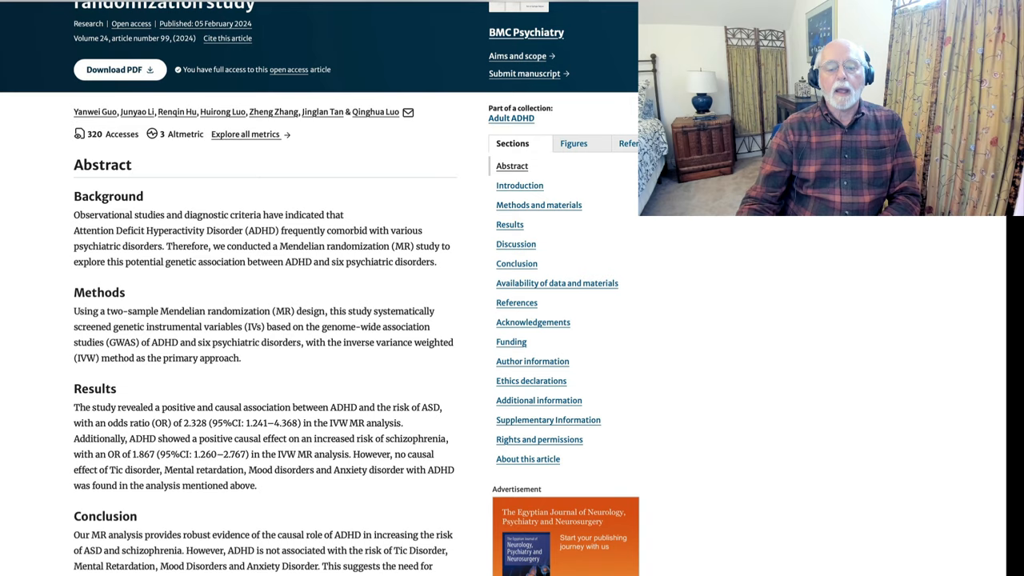
scroll(down, 3)
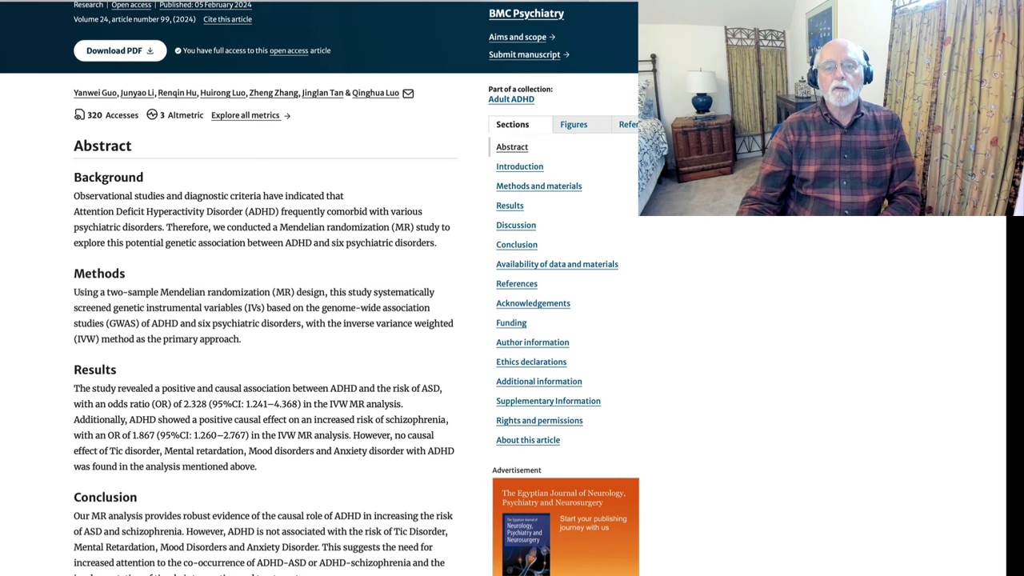
scroll(down, 3)
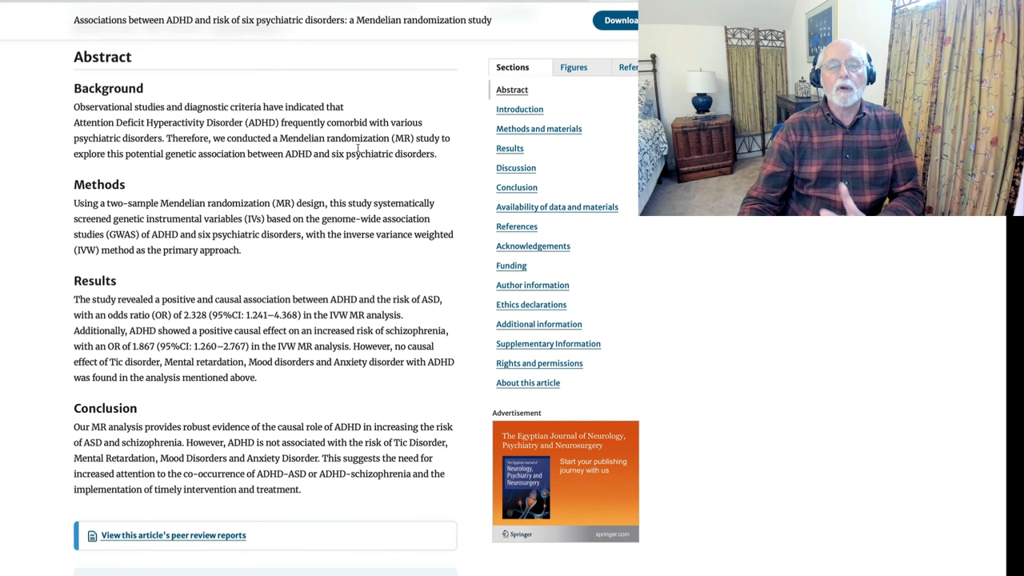
scroll(down, 3)
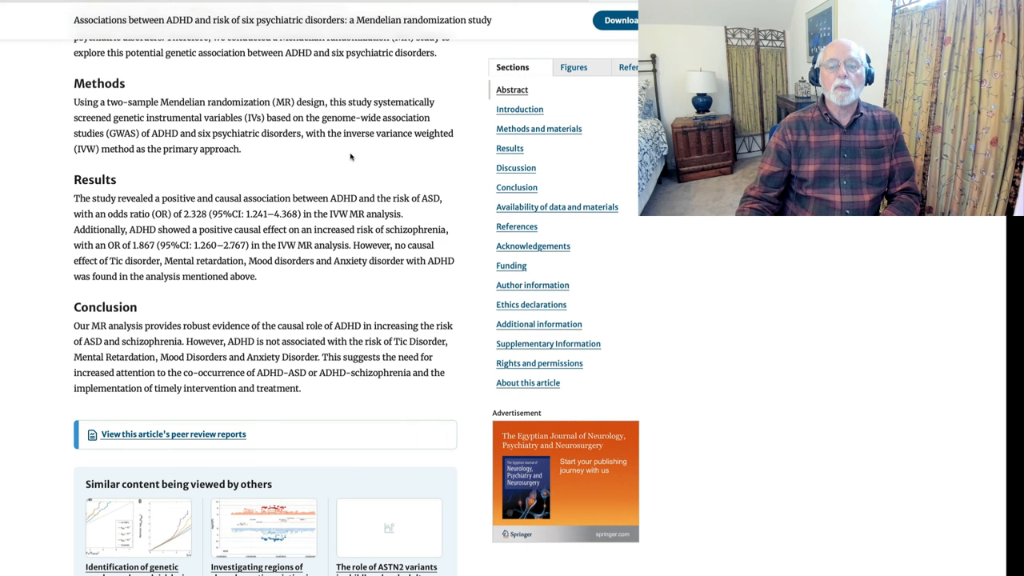
scroll(up, 3)
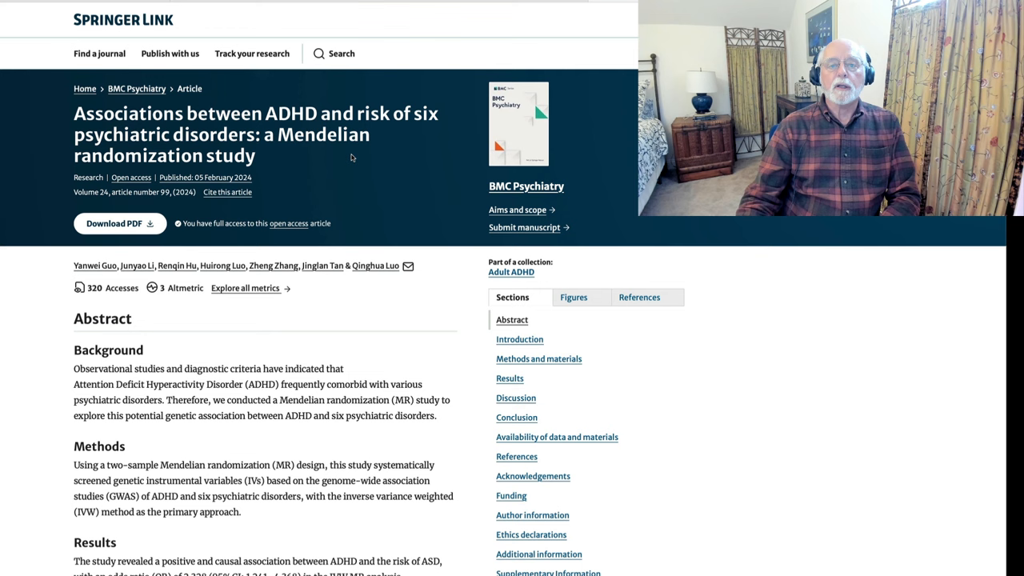
mouse_move(365, 162)
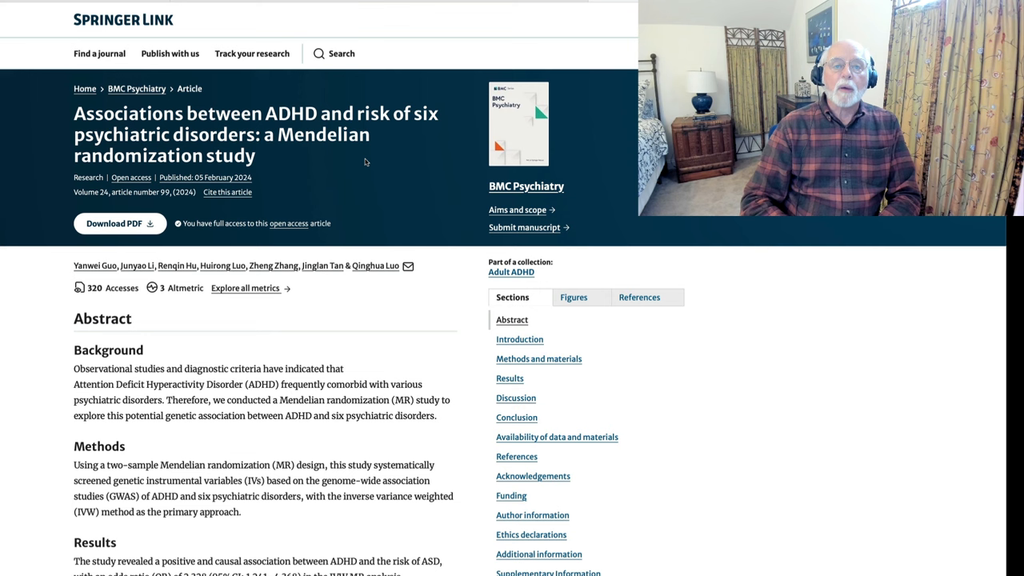